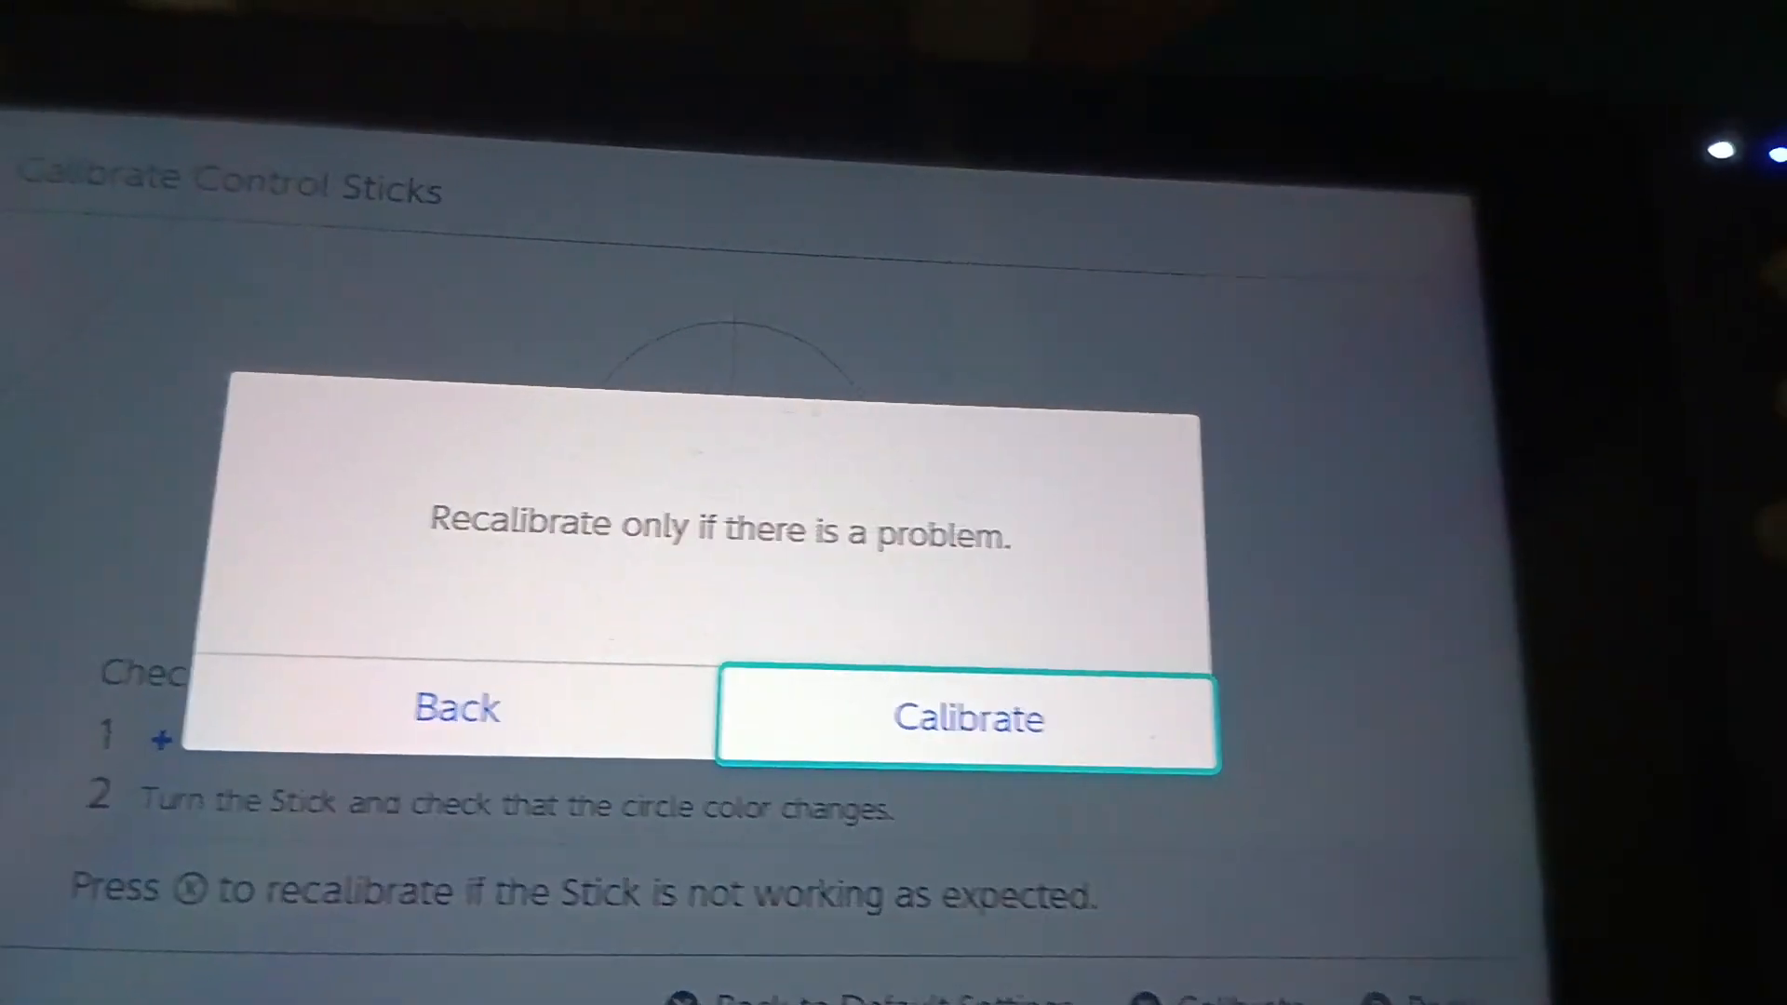
Confirm Calibrate on the 'Recalibrate only if there is a problem' prompt to begin stick calibration.
click(969, 718)
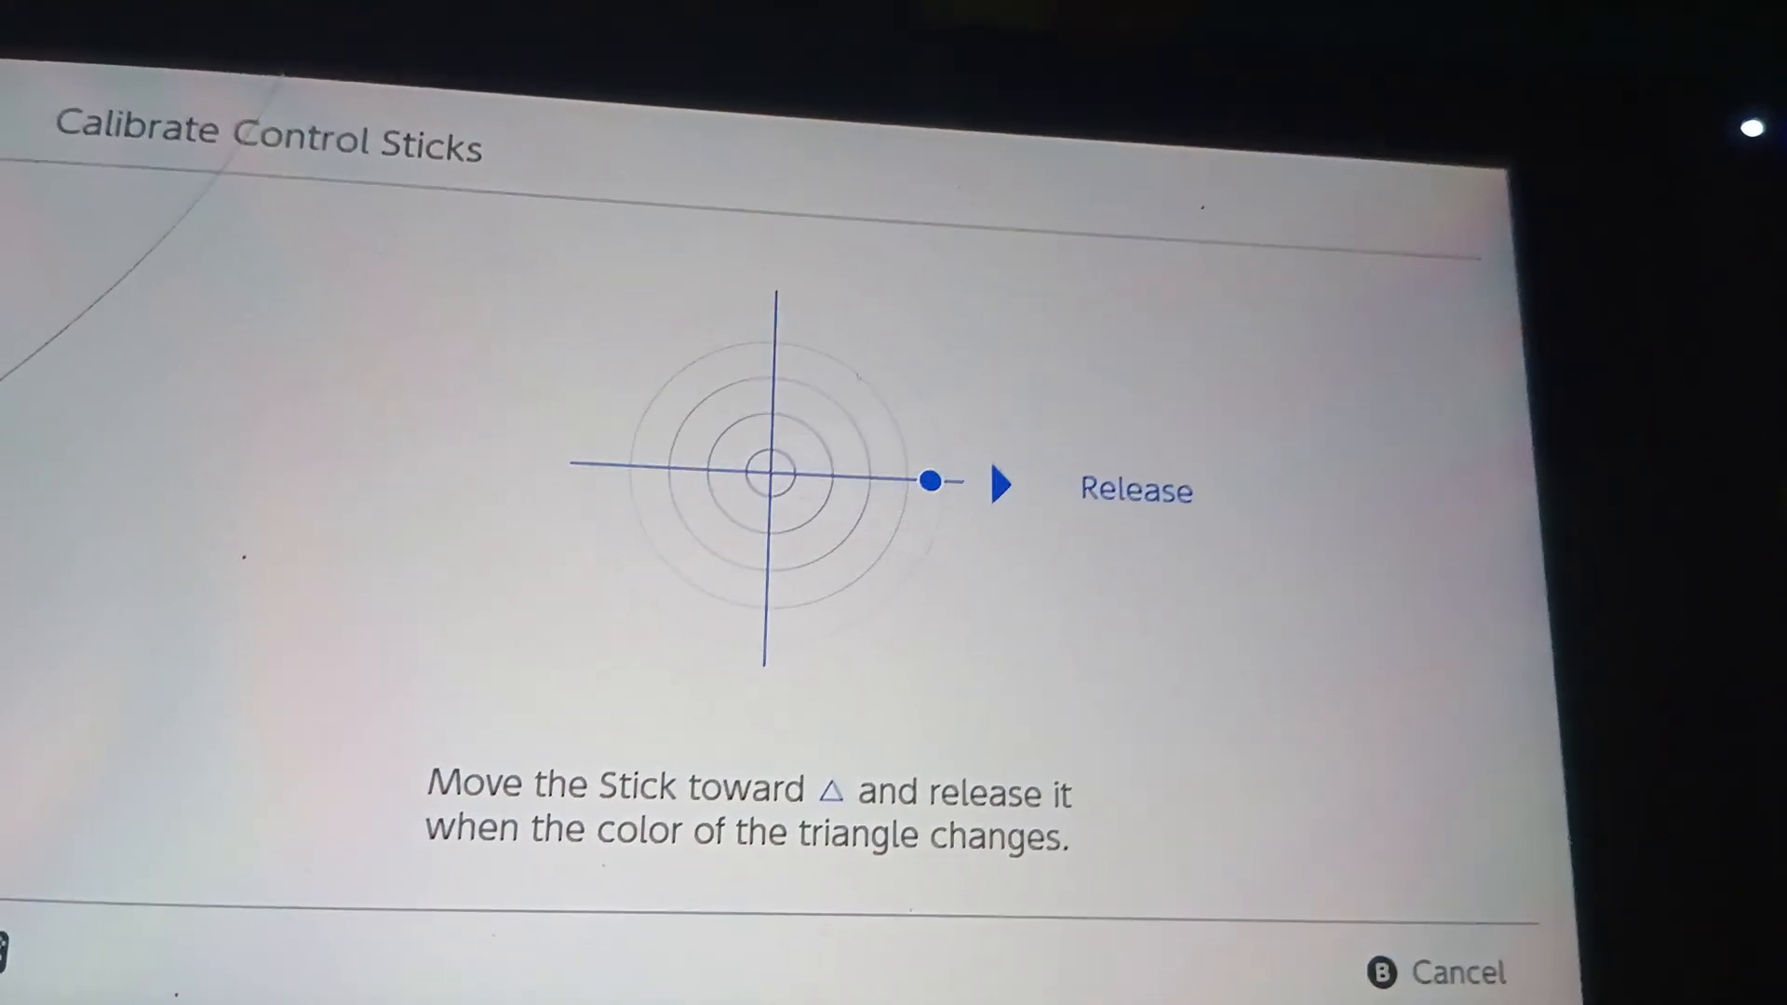